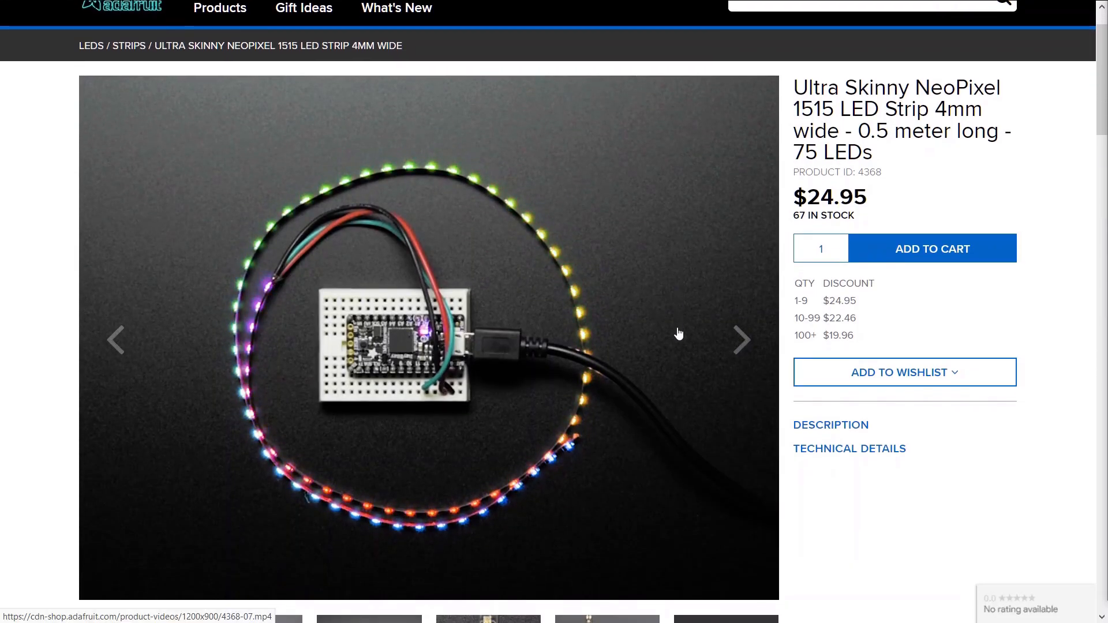
# - Browse Adafruit's Ultra Skinny NeoPixel 1515 strip photos, then view The Pi Hut's listing
pyautogui.scroll(-3)
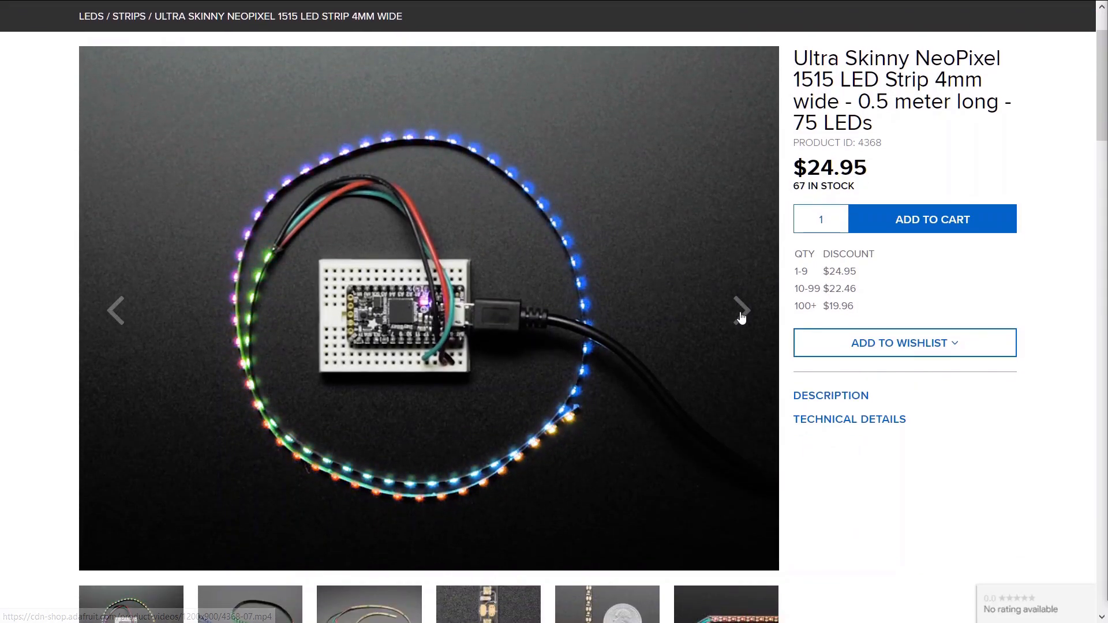
pyautogui.click(741, 310)
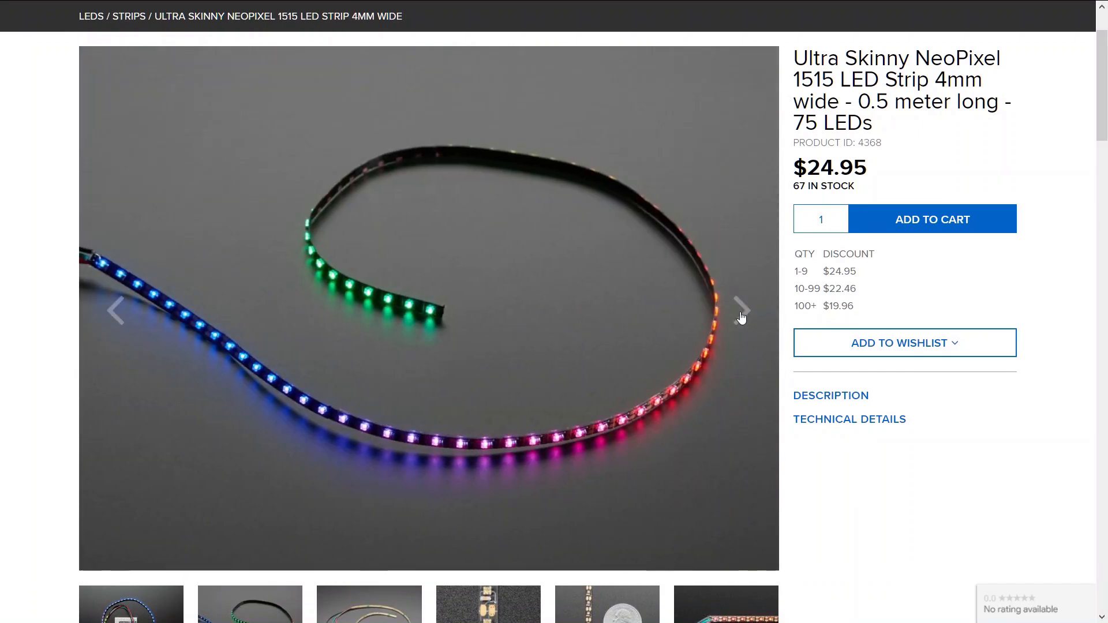
pyautogui.click(740, 311)
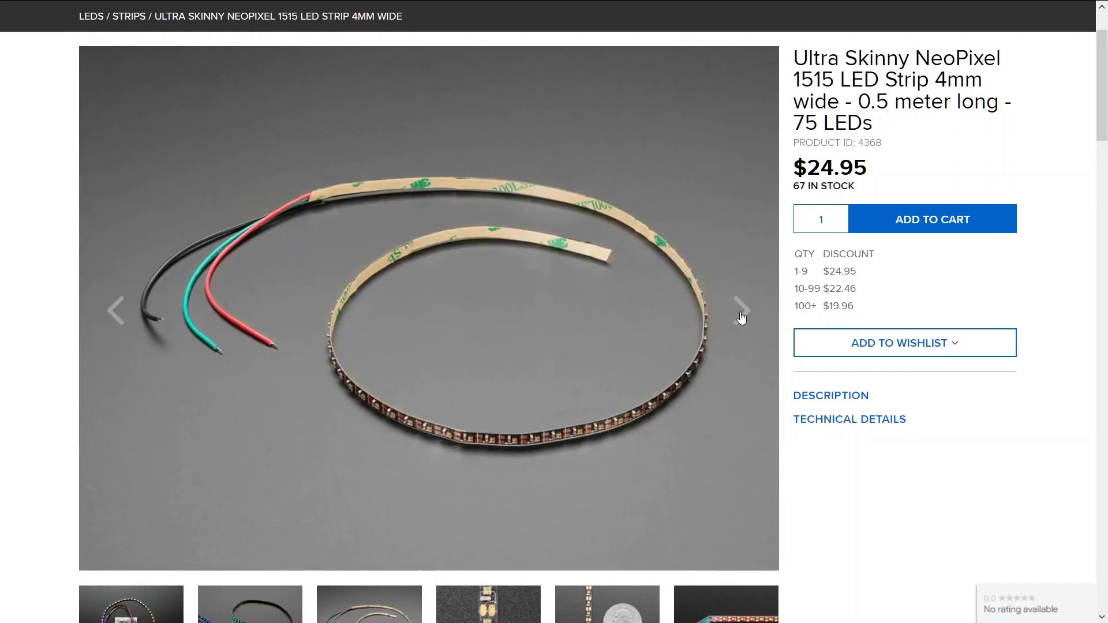
pyautogui.click(741, 310)
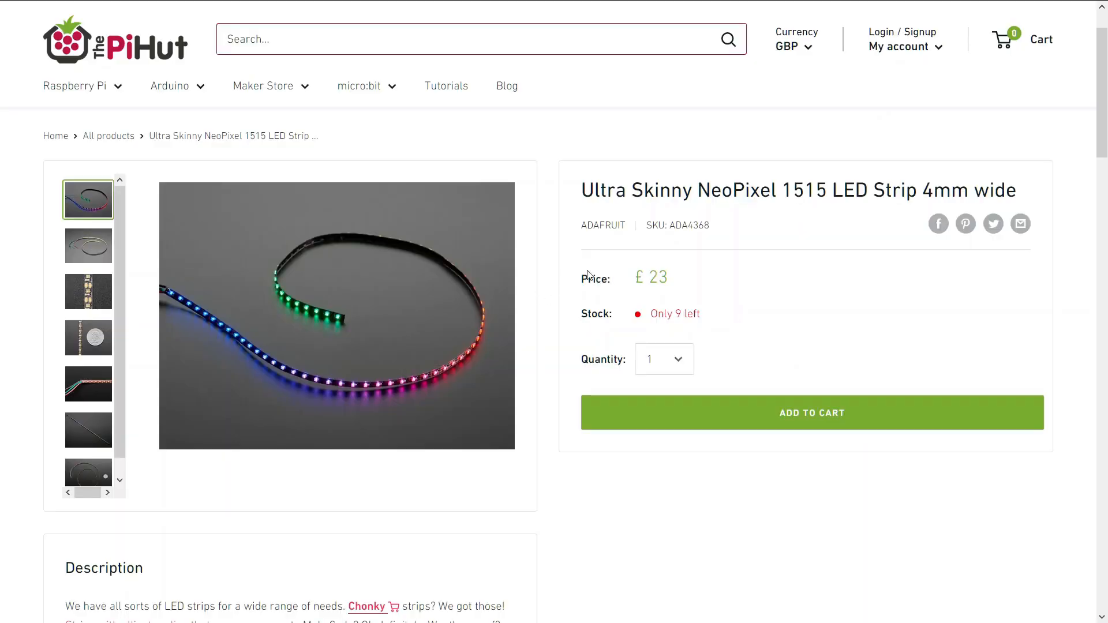
pyautogui.moveTo(683, 286)
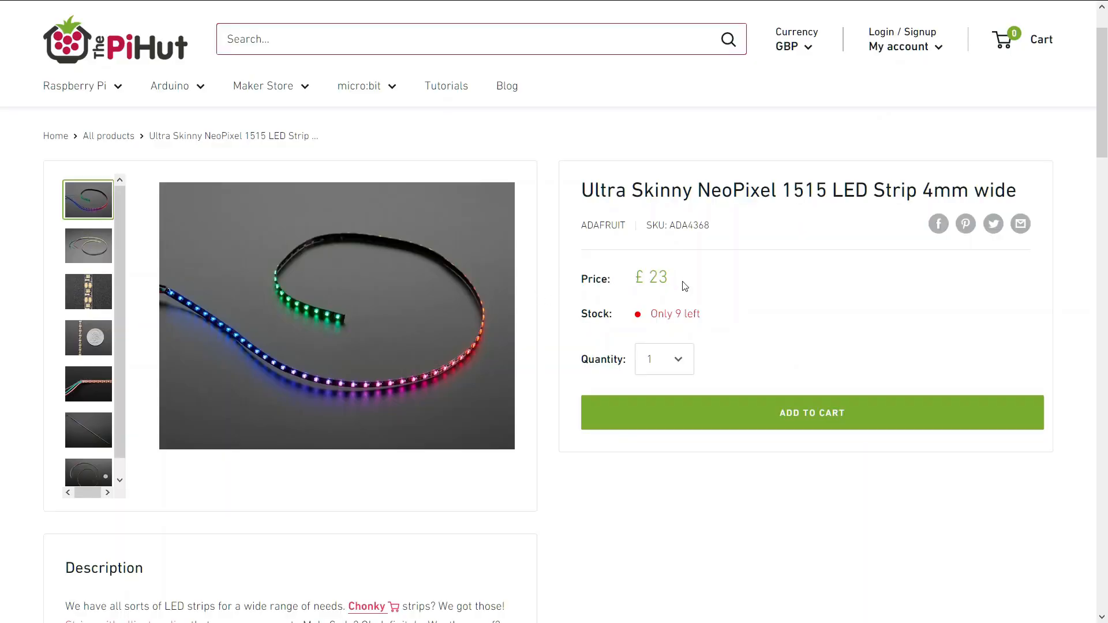
pyautogui.scroll(-3)
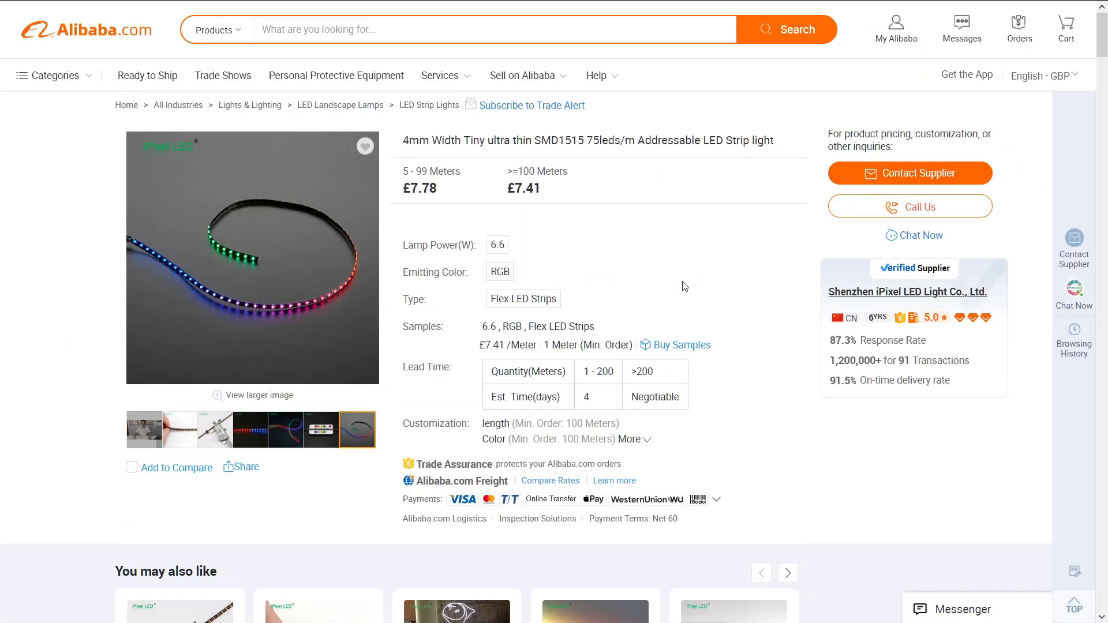
# - Highlight Alibaba's £7.78-per-metre SMD1515 price and scroll to the 4mm caliper photo
pyautogui.doubleClick(413, 188)
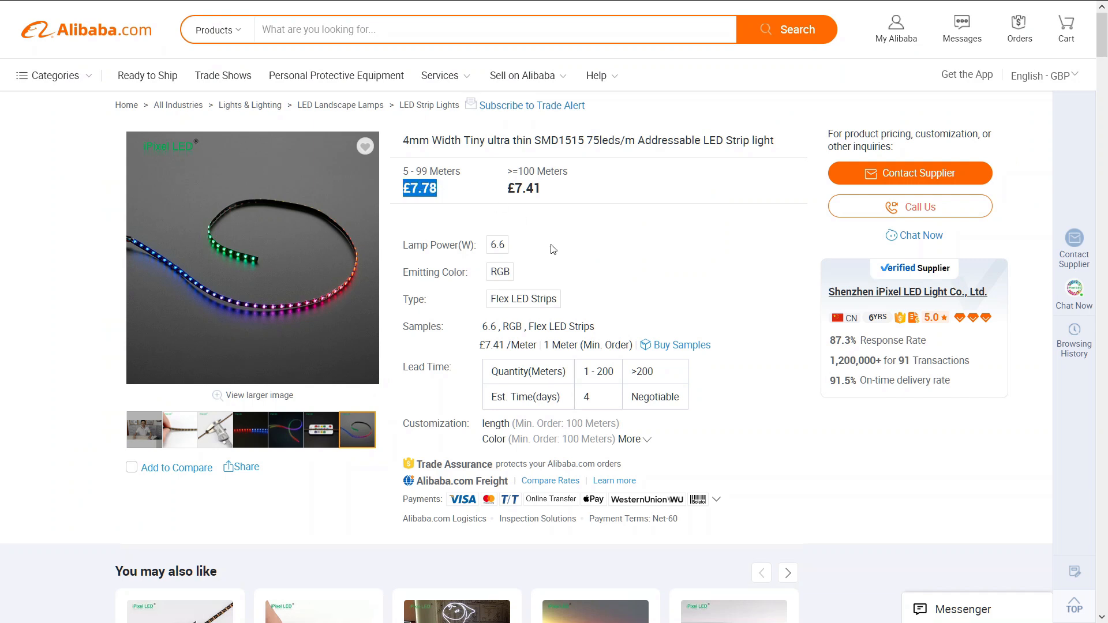
pyautogui.scroll(-3)
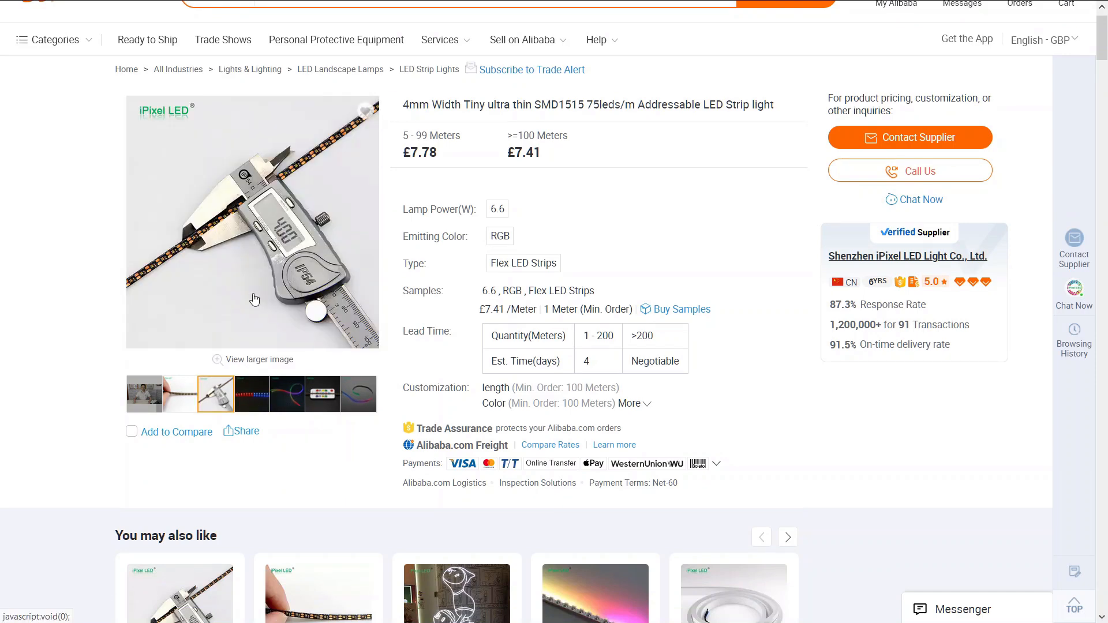
pyautogui.moveTo(243, 223)
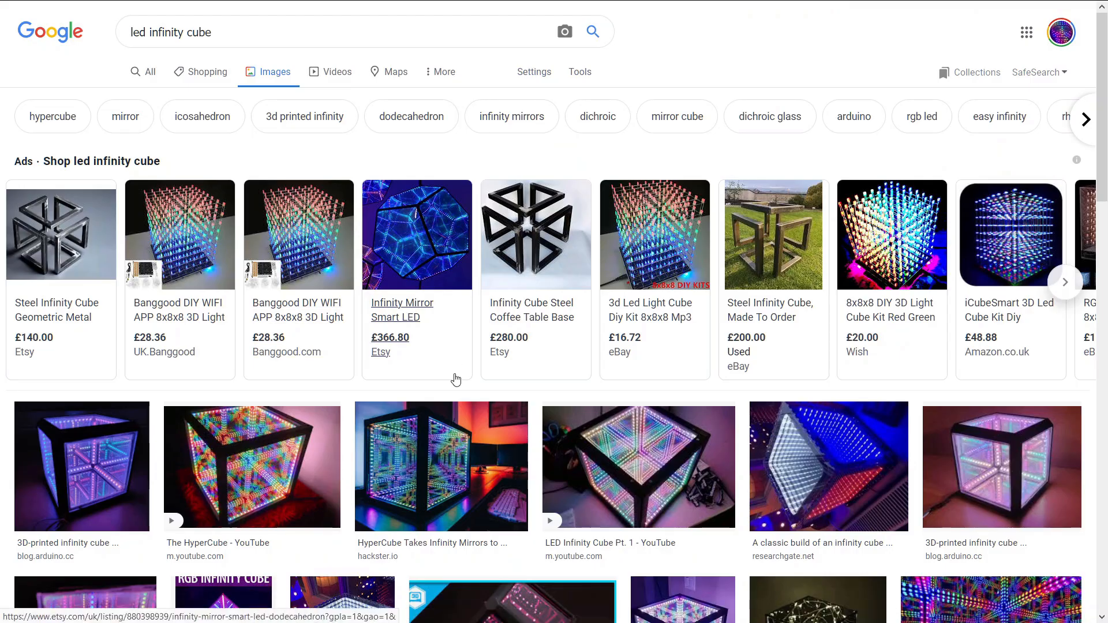
pyautogui.scroll(-3)
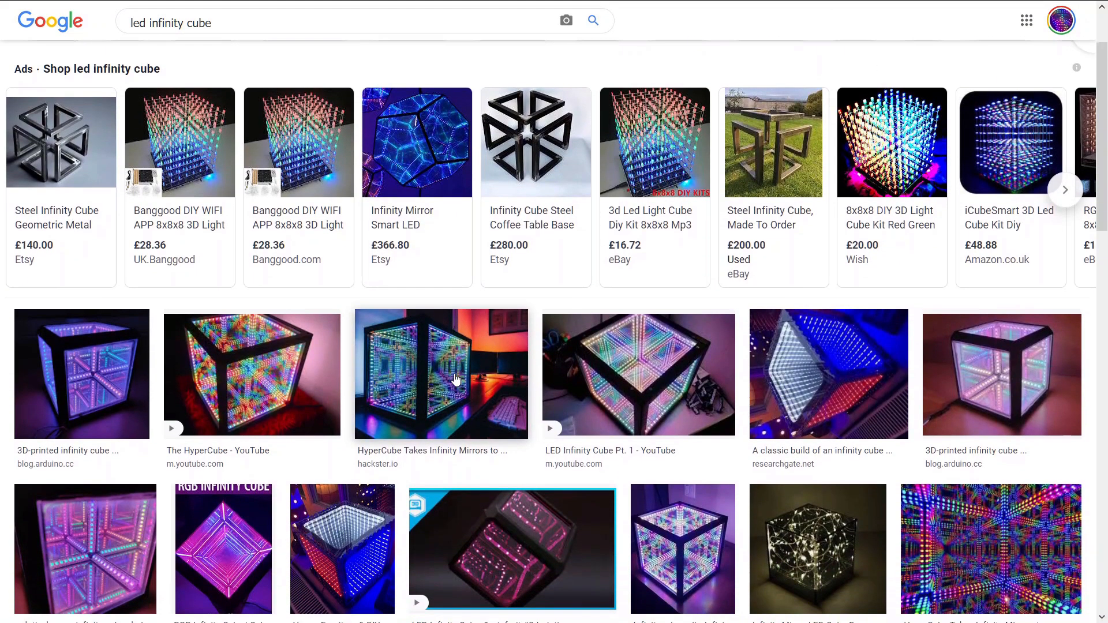
pyautogui.scroll(-3)
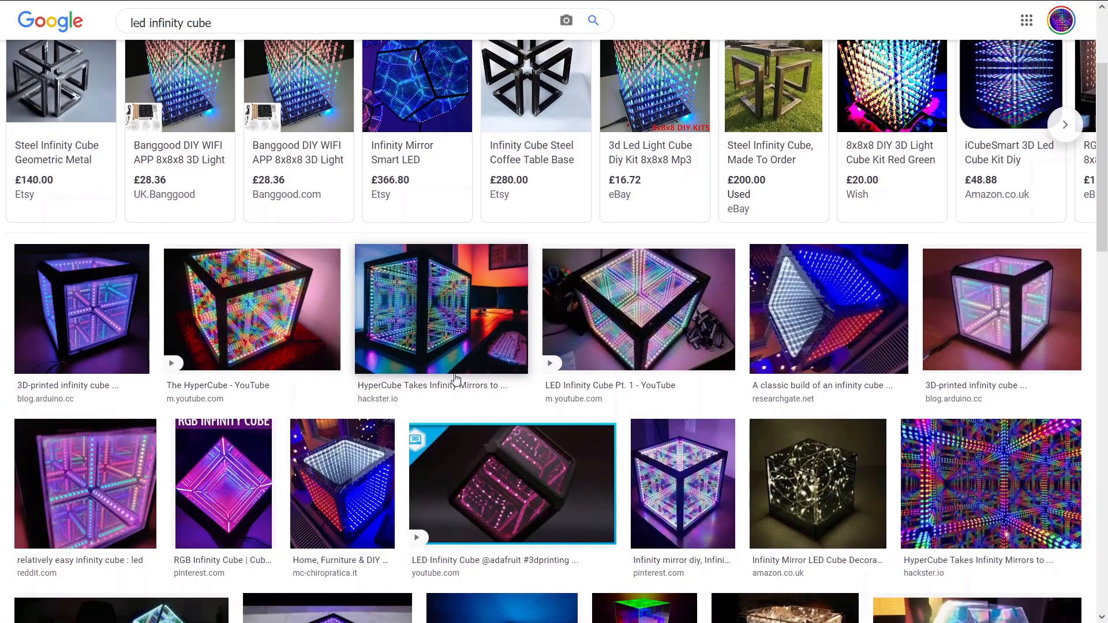
pyautogui.scroll(-3)
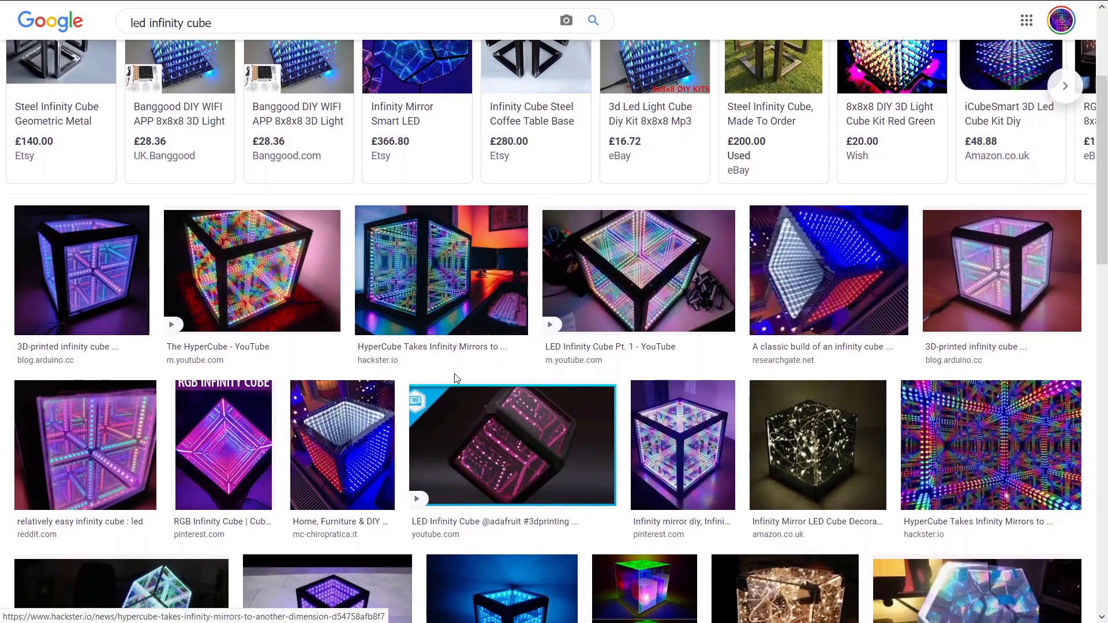
pyautogui.scroll(-3)
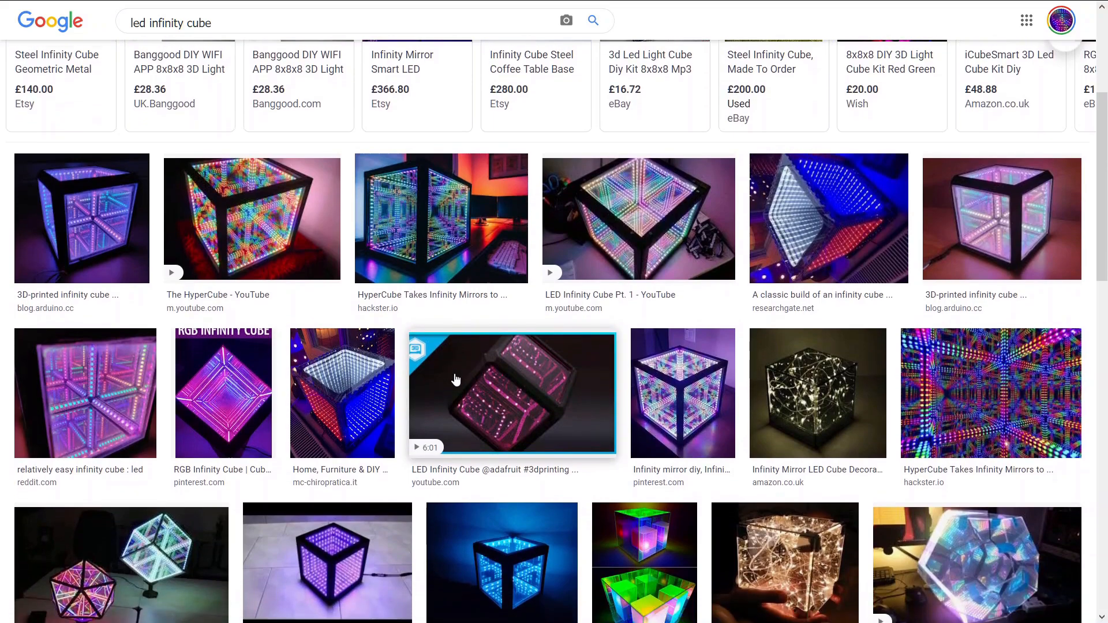
pyautogui.scroll(-3)
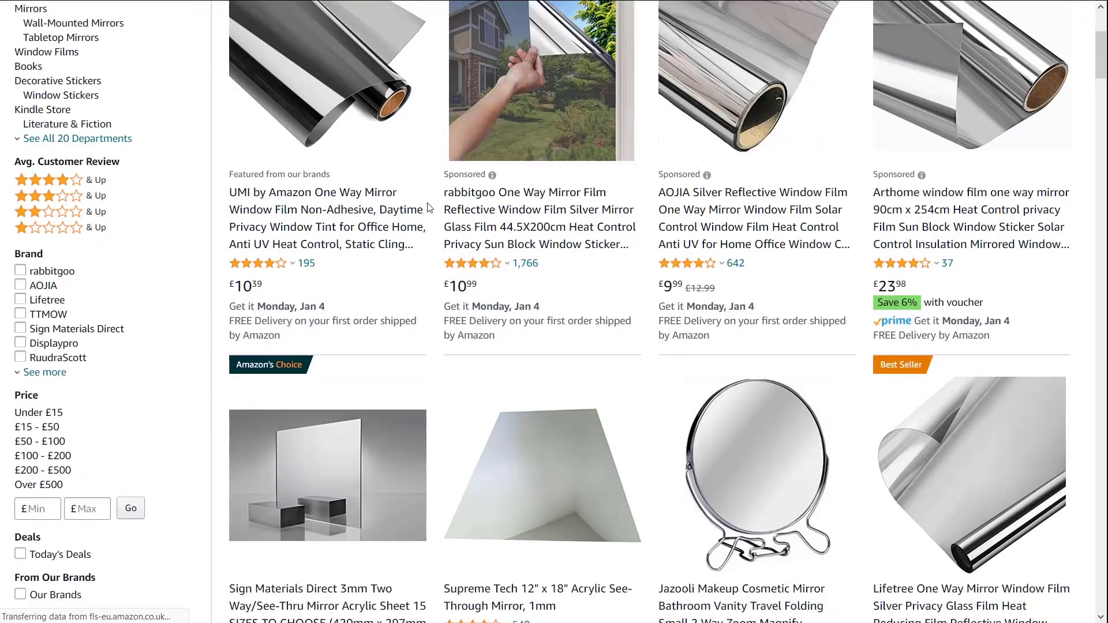
# - Open the Sign Materials Direct 3mm Two Way Mirror Acrylic Sheet listing (£13.97 A4)
pyautogui.scroll(-3)
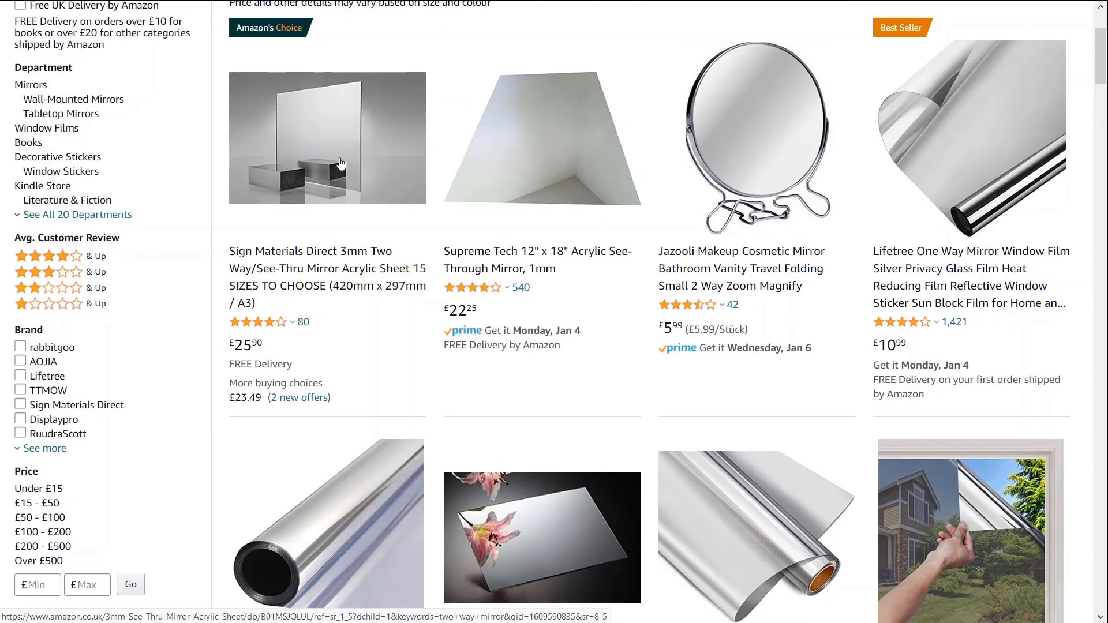
pyautogui.click(328, 137)
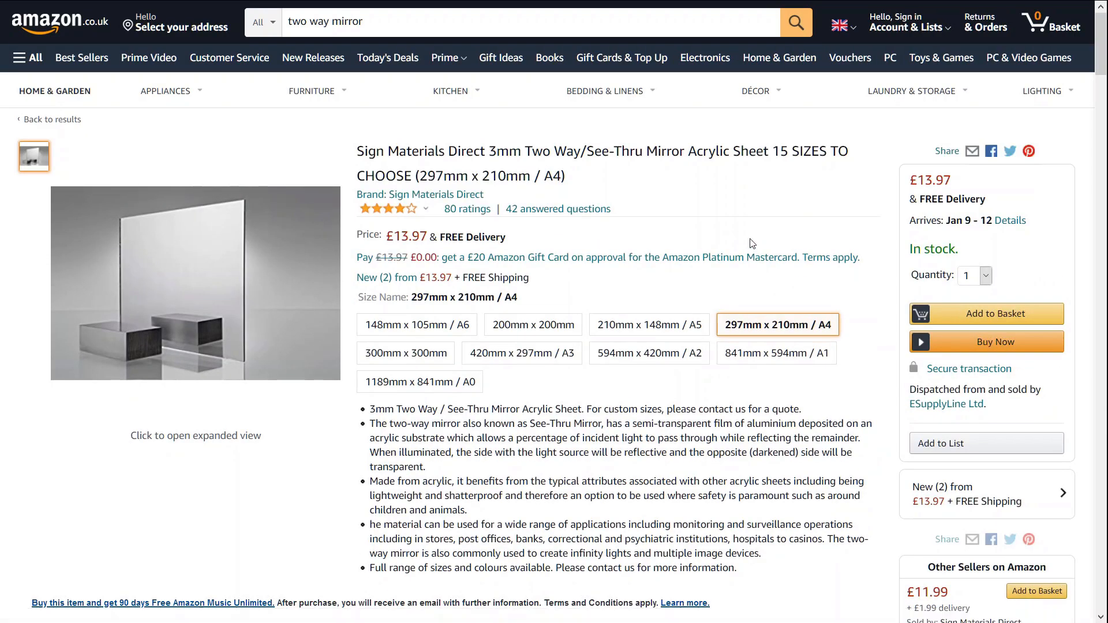
pyautogui.moveTo(692, 204)
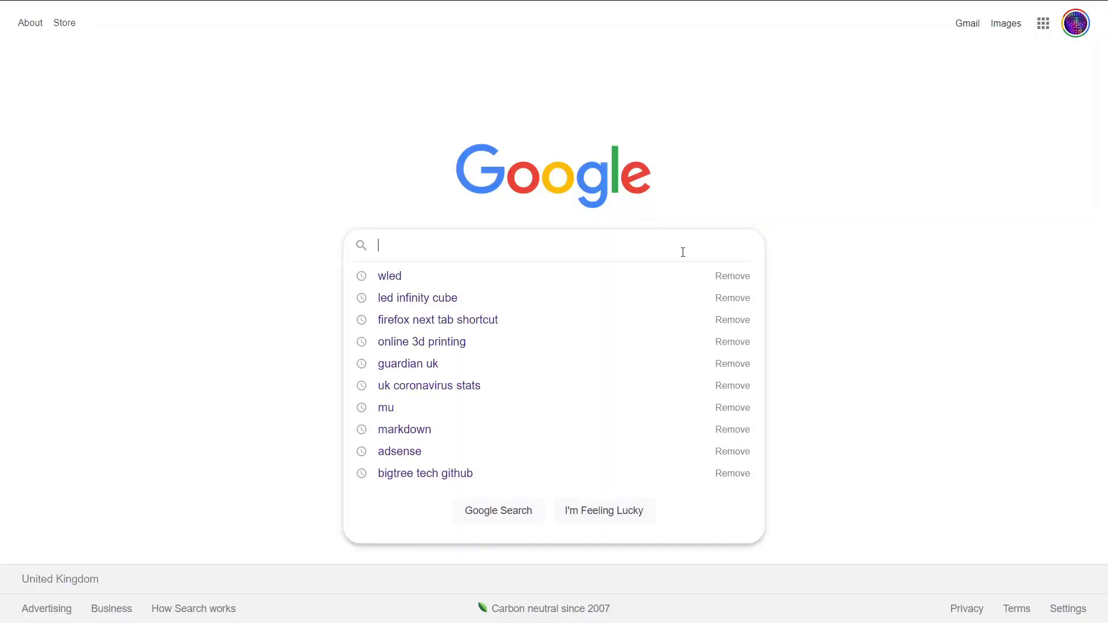
pyautogui.click(390, 276)
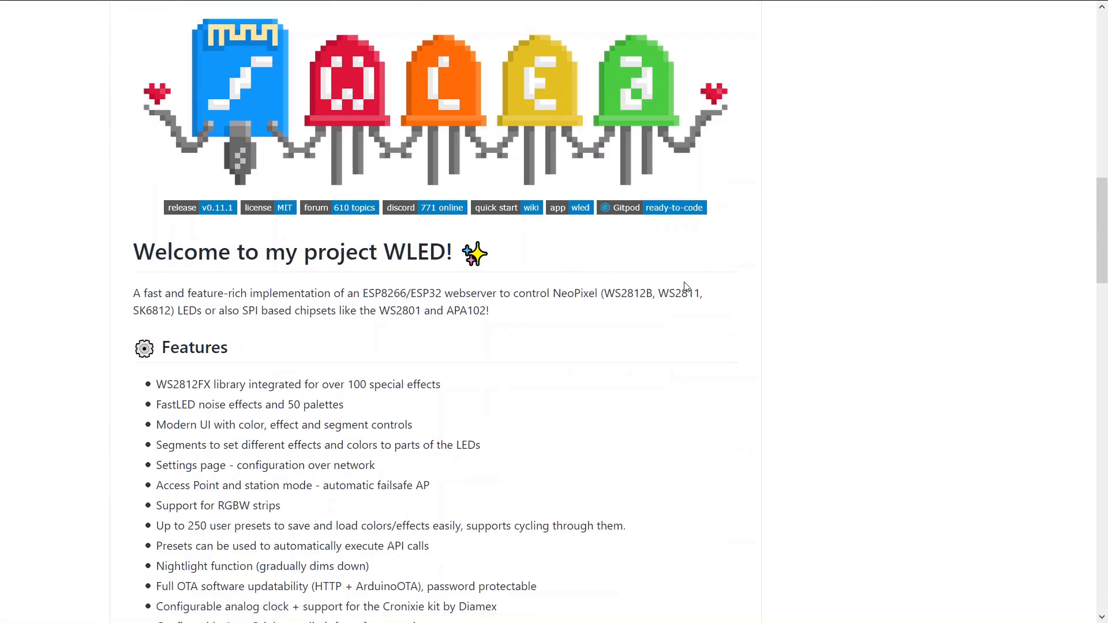
pyautogui.scroll(-3)
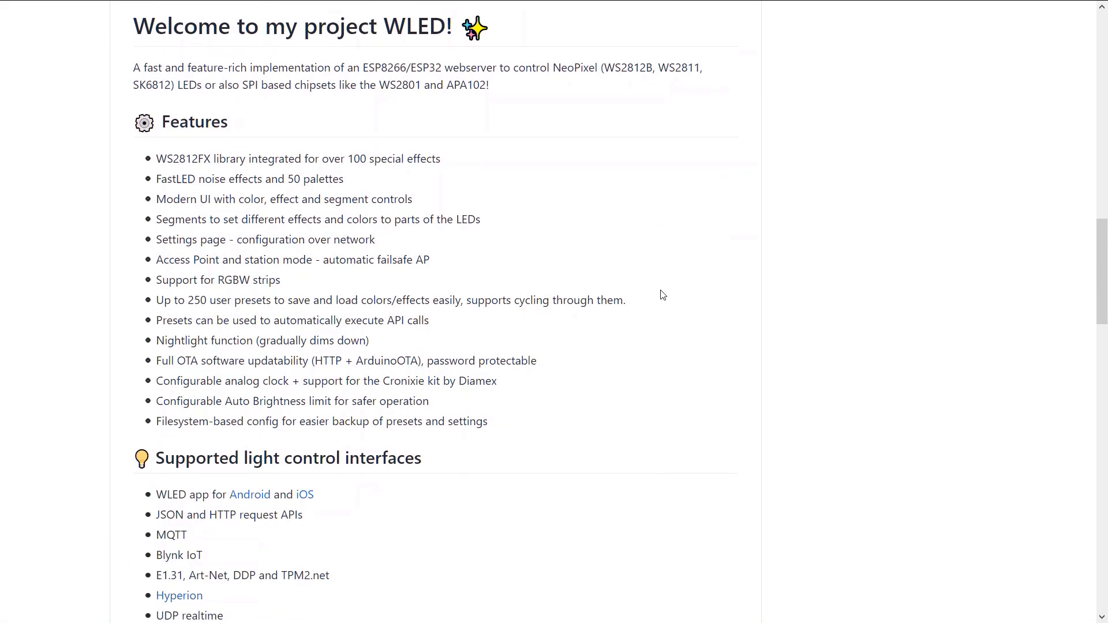
pyautogui.scroll(-3)
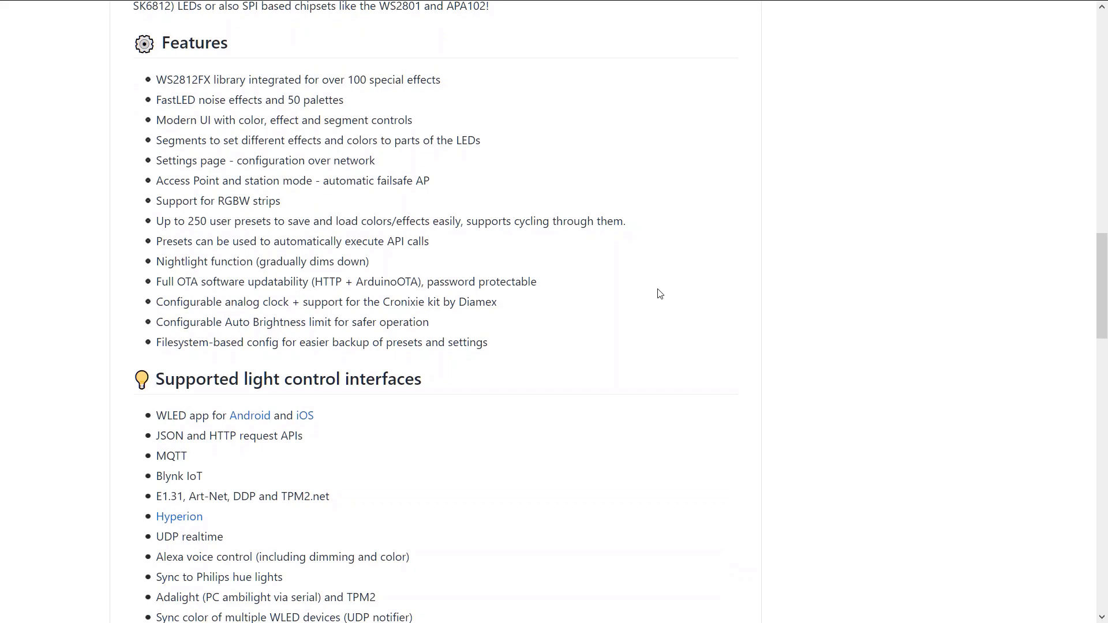
pyautogui.scroll(-3)
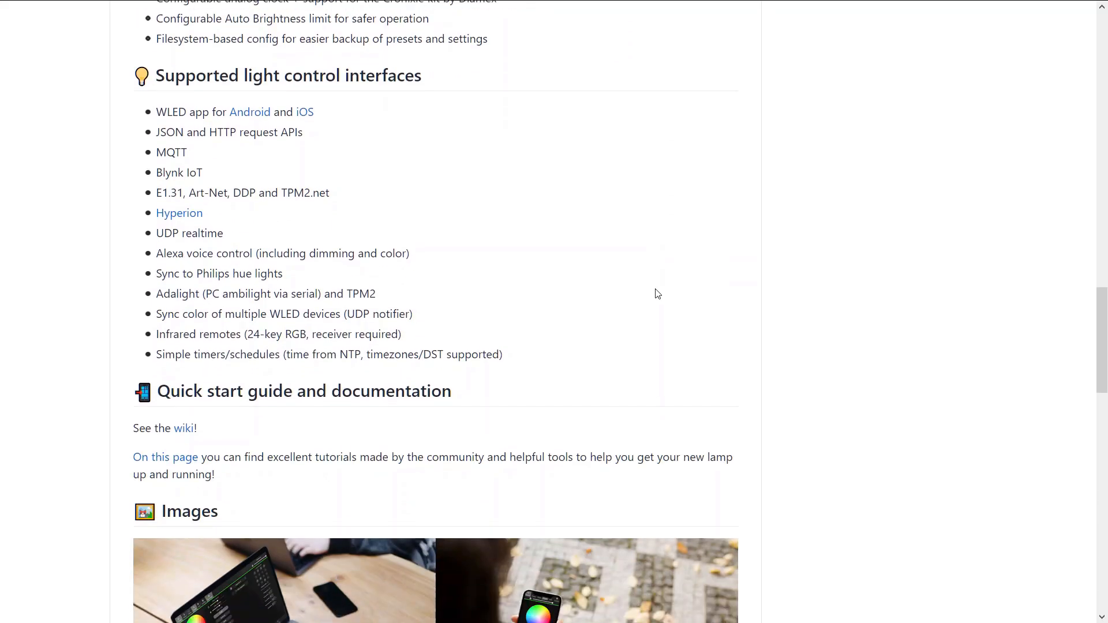
pyautogui.scroll(-3)
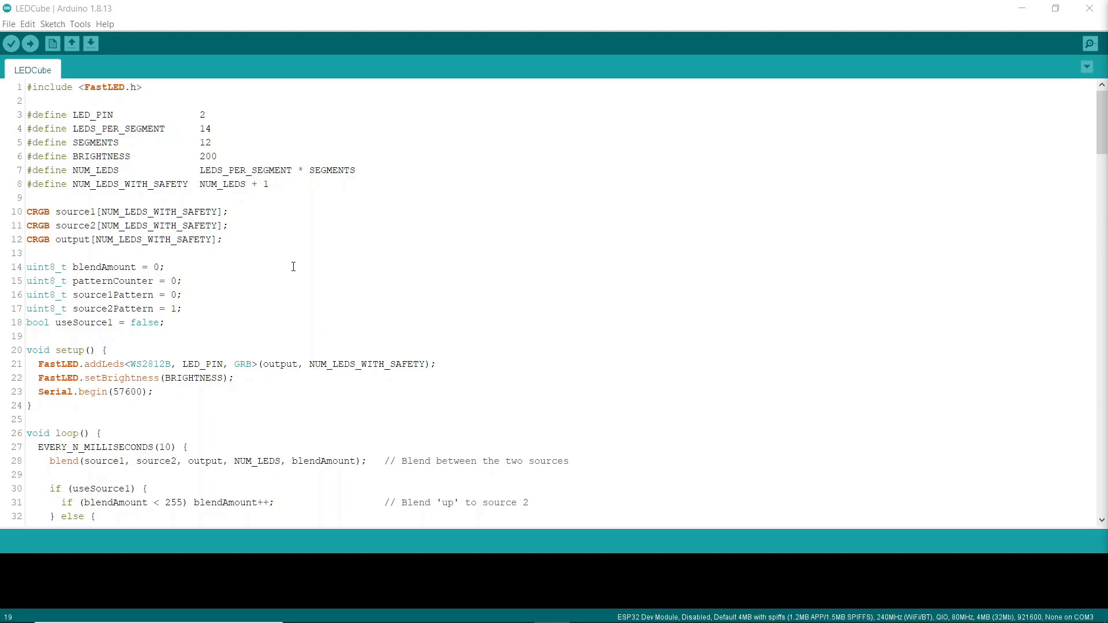
# - Scroll through the LEDCube sketch's defines, setup(), loop() and xyz coordinate function
pyautogui.scroll(-3)
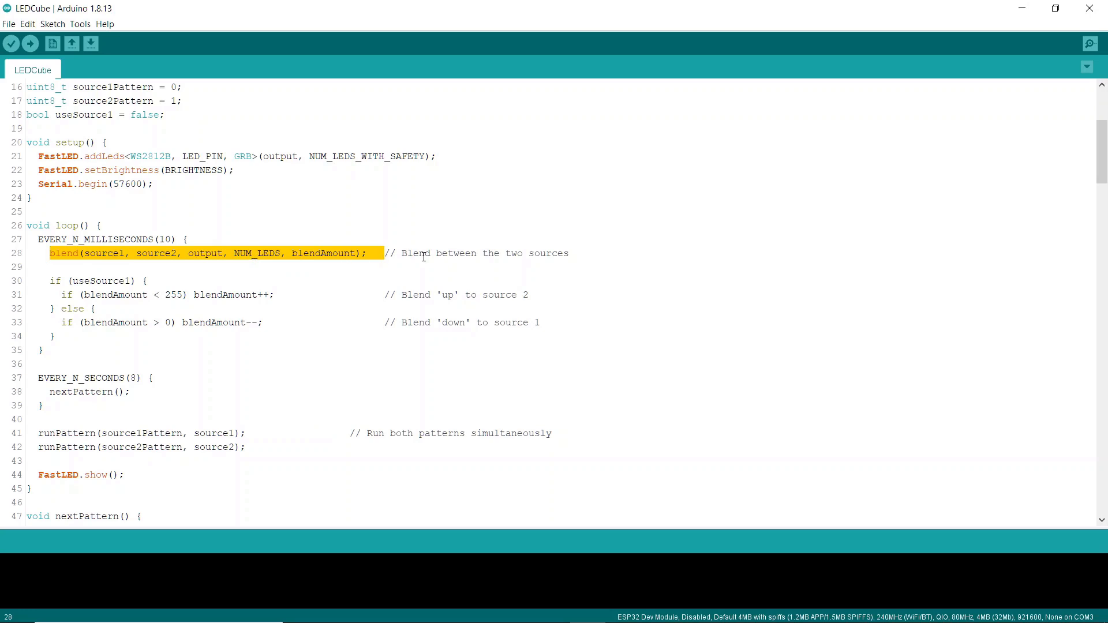
pyautogui.scroll(3)
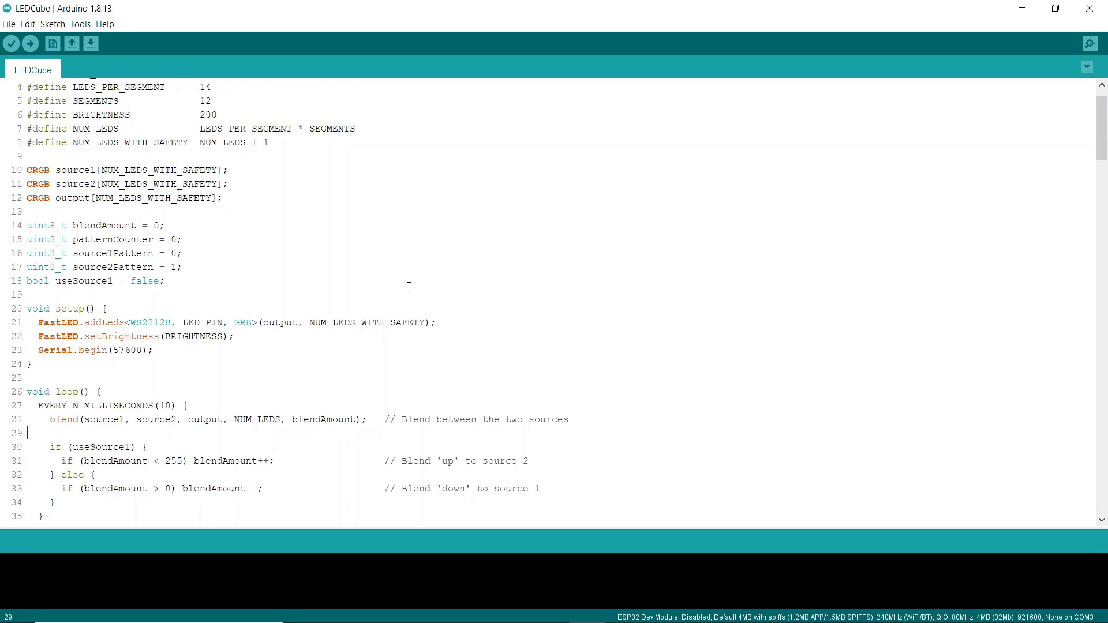
pyautogui.scroll(3)
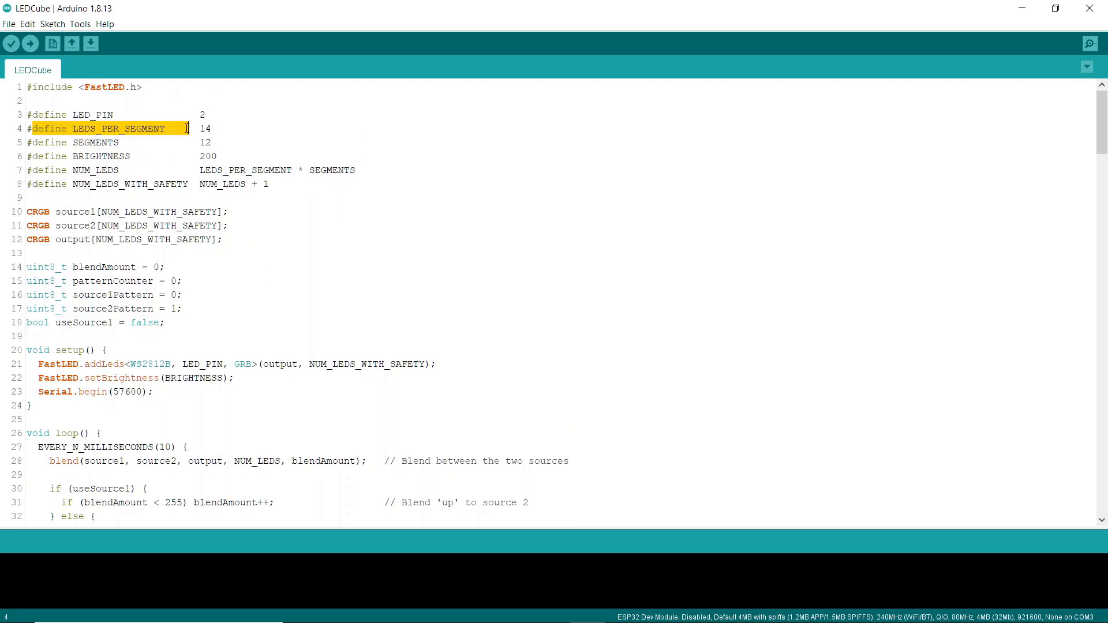
pyautogui.scroll(-3)
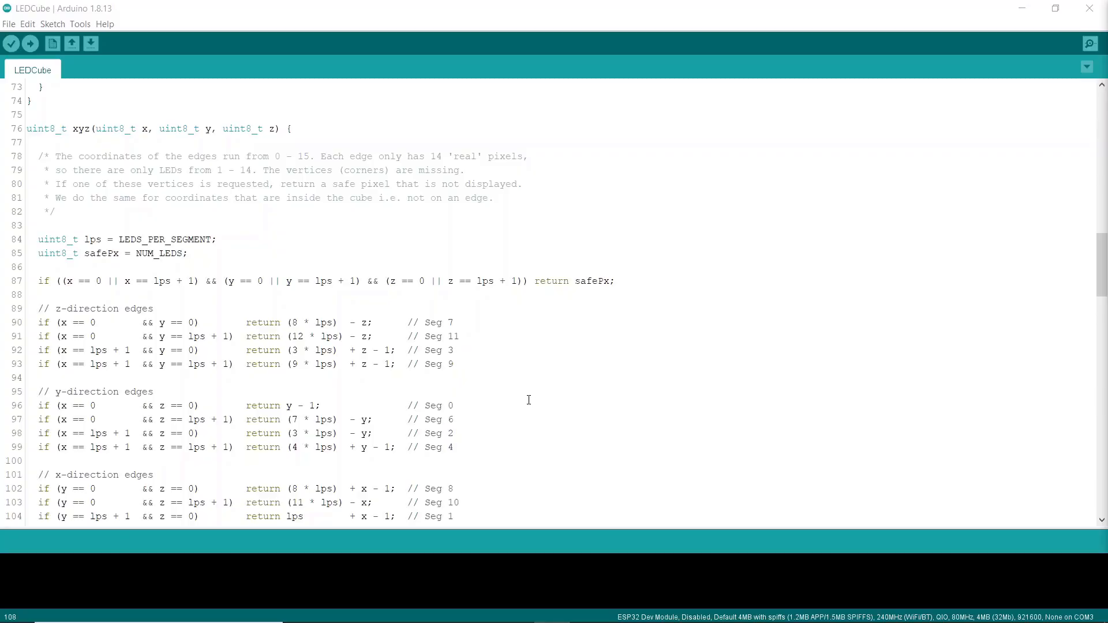
pyautogui.tripleClick(155, 128)
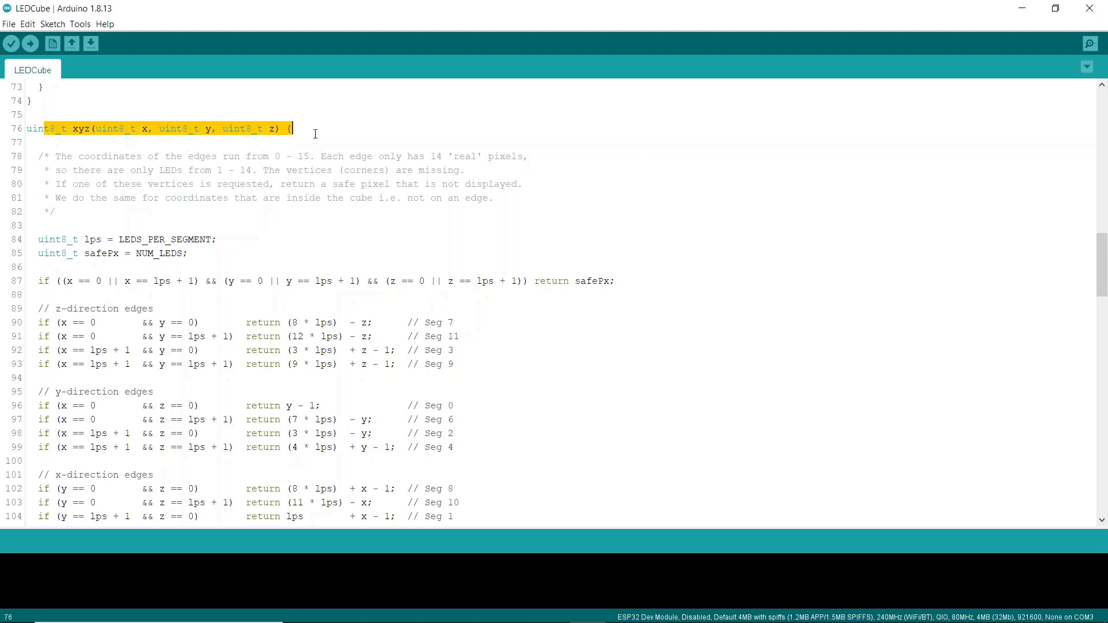
pyautogui.click(348, 214)
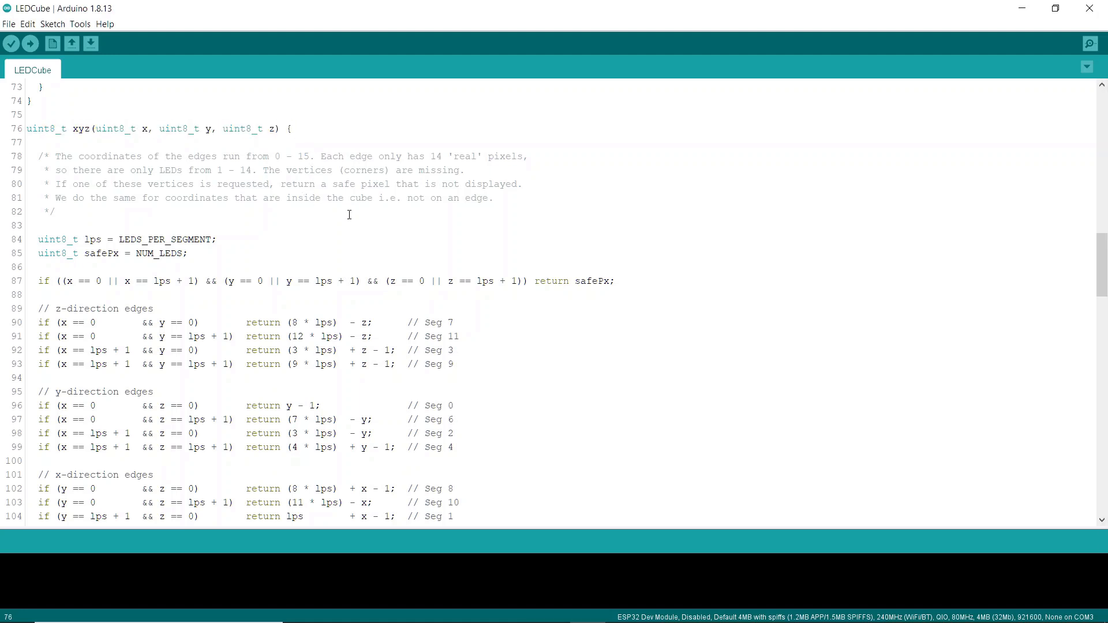
pyautogui.scroll(-3)
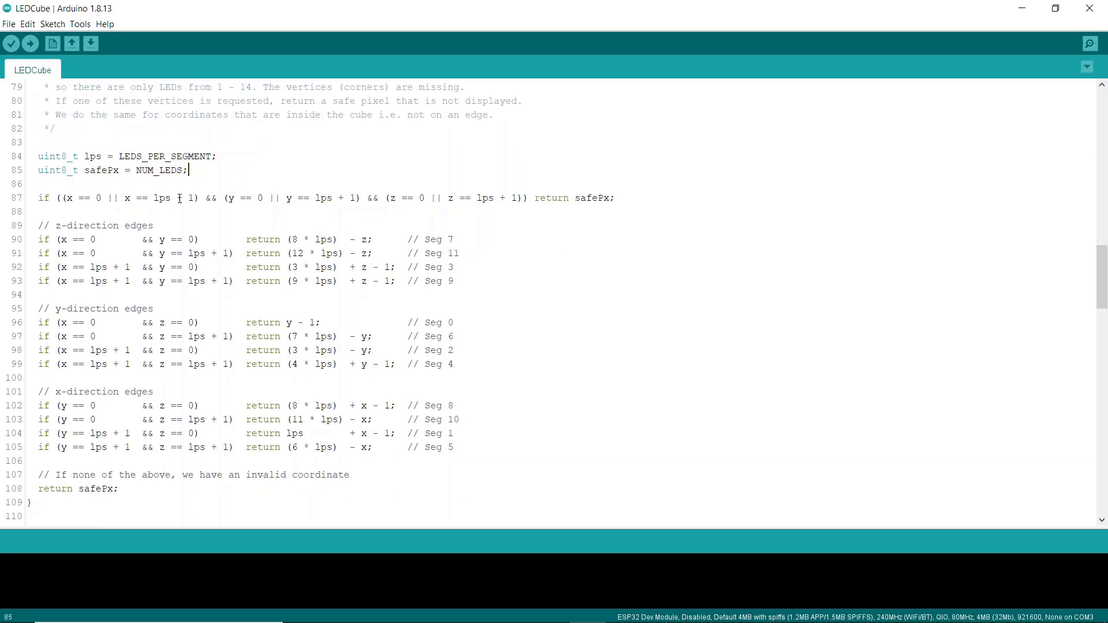
pyautogui.scroll(-3)
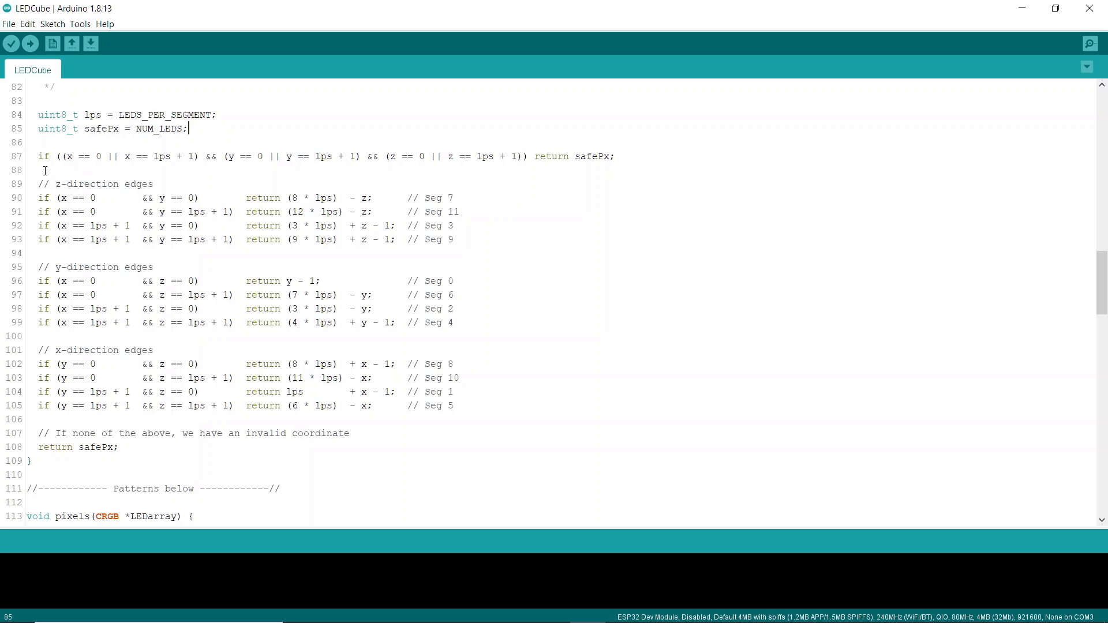
pyautogui.click(551, 147)
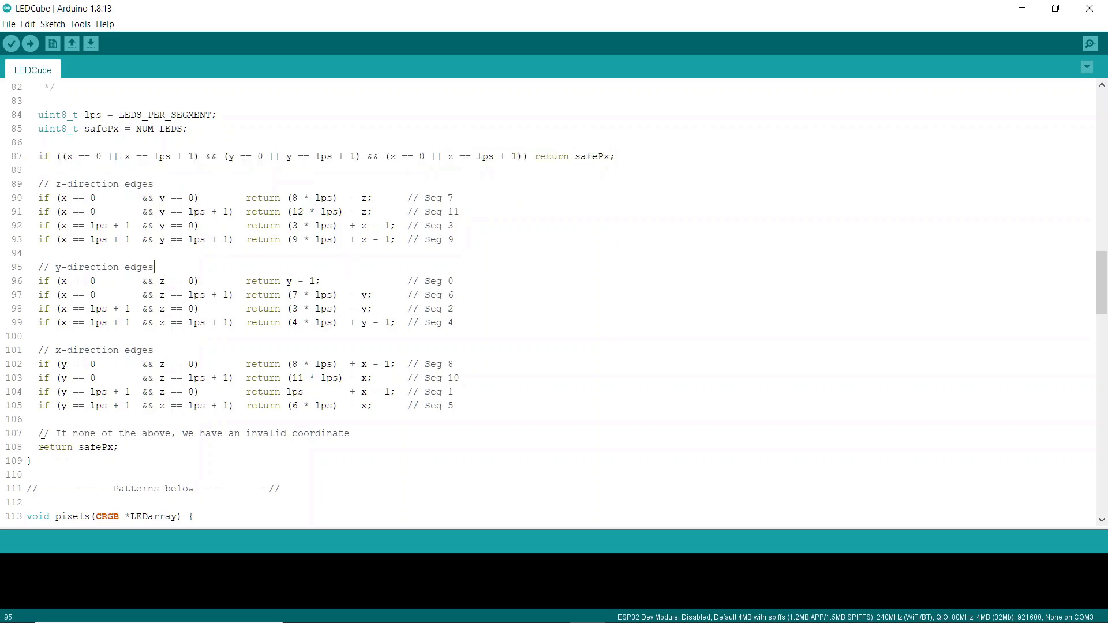
pyautogui.doubleClick(78, 446)
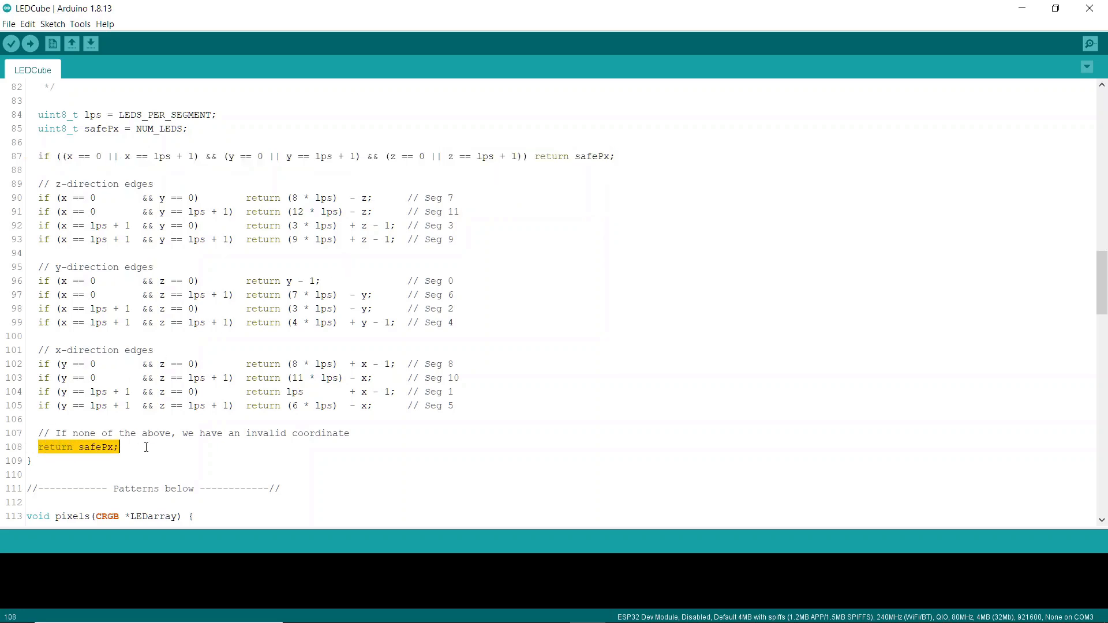
pyautogui.click(120, 447)
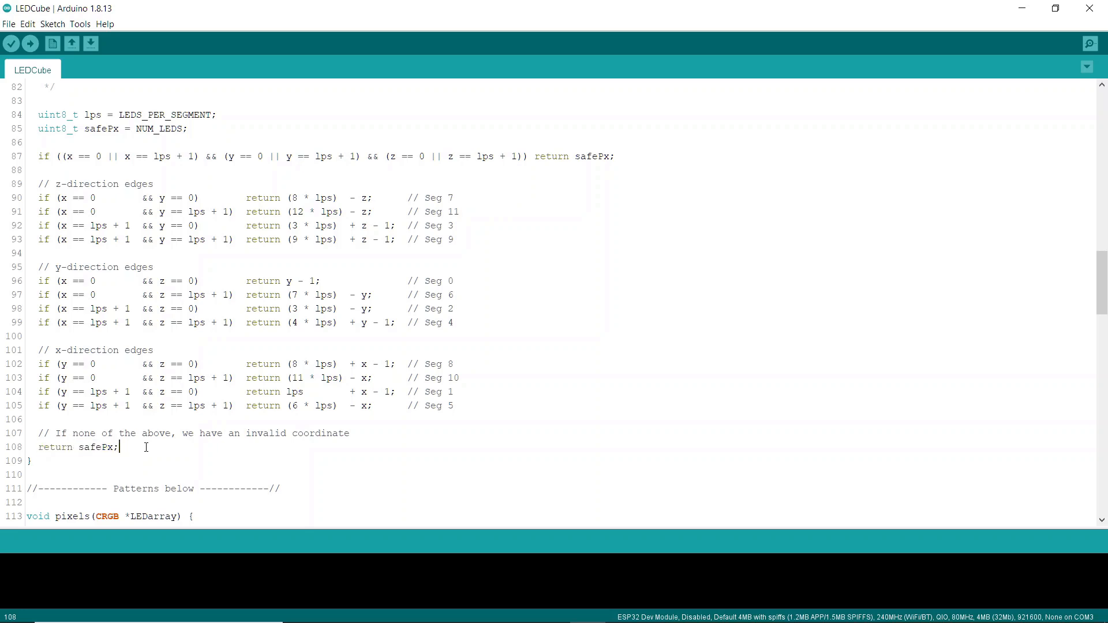
pyautogui.moveTo(510, 351)
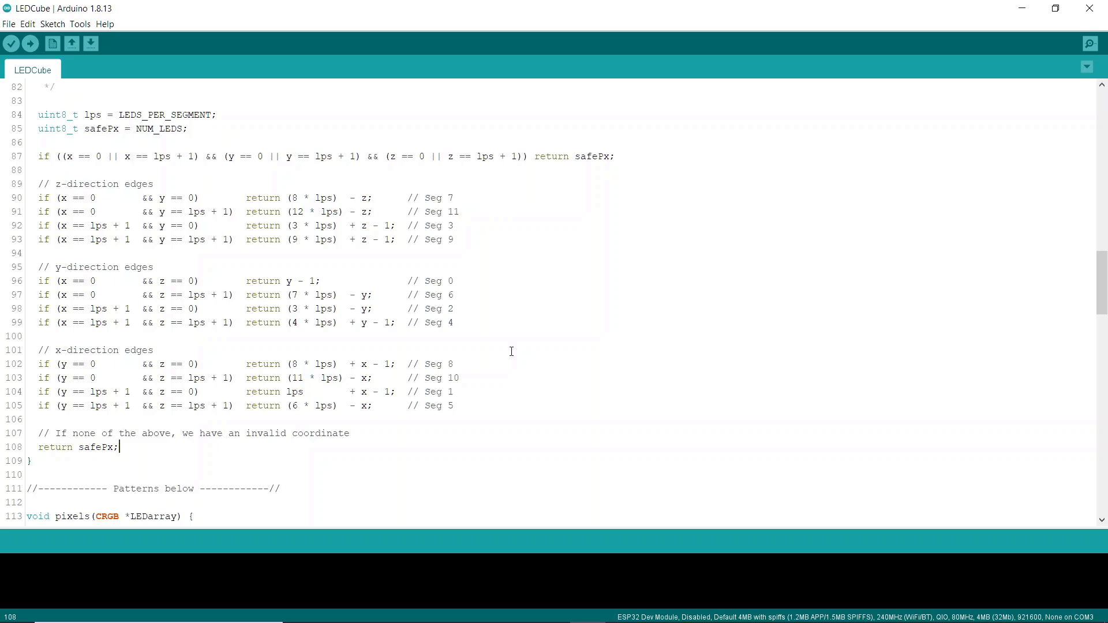
pyautogui.scroll(-3)
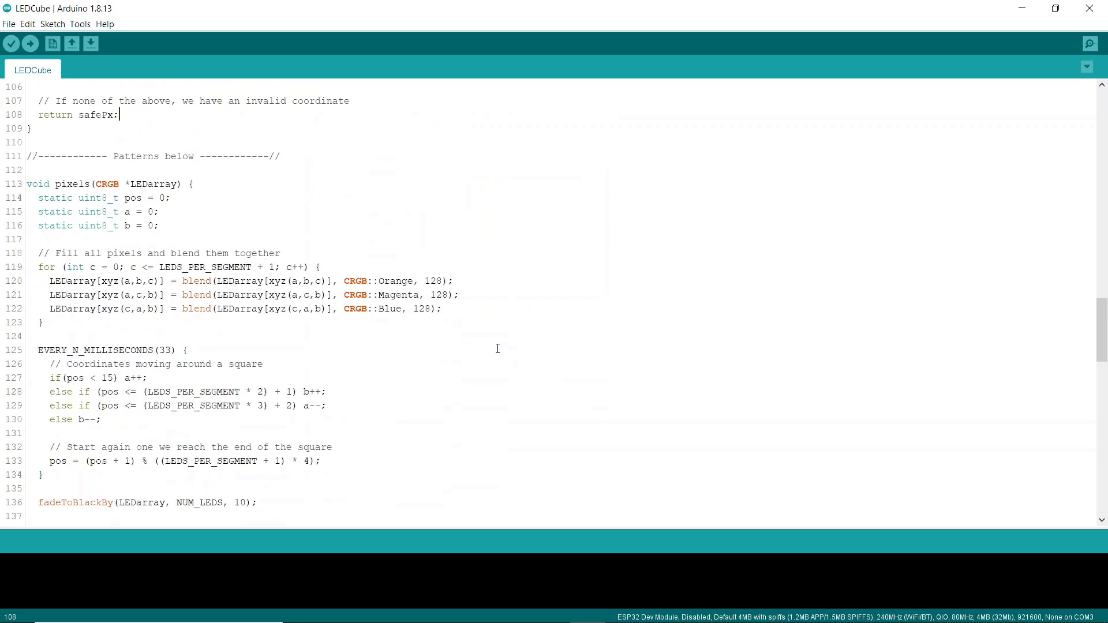
pyautogui.scroll(-3)
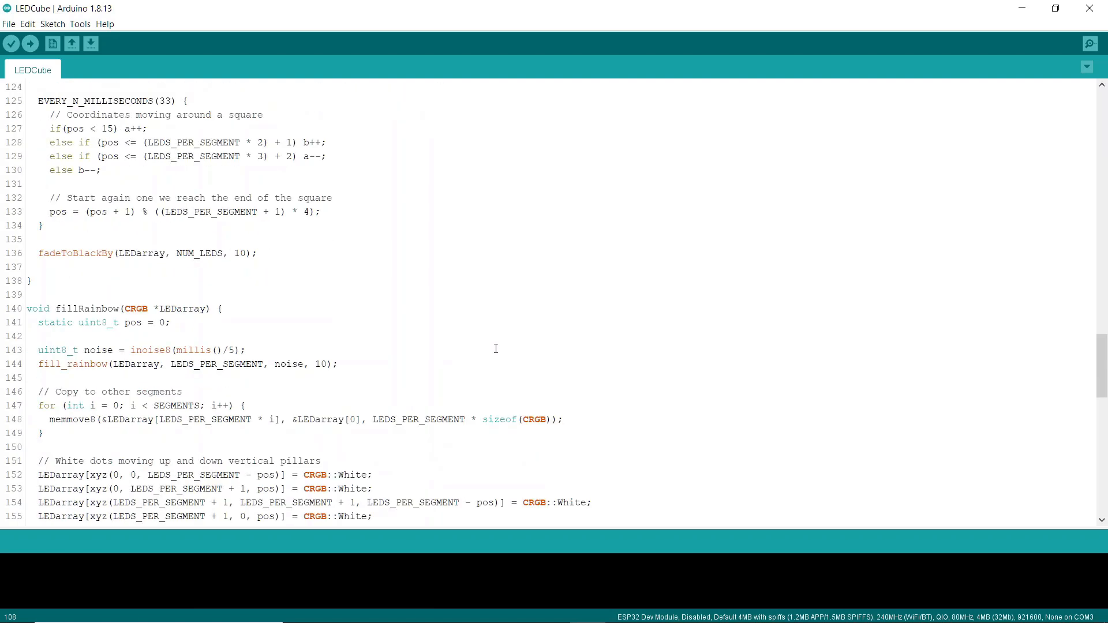
pyautogui.scroll(-3)
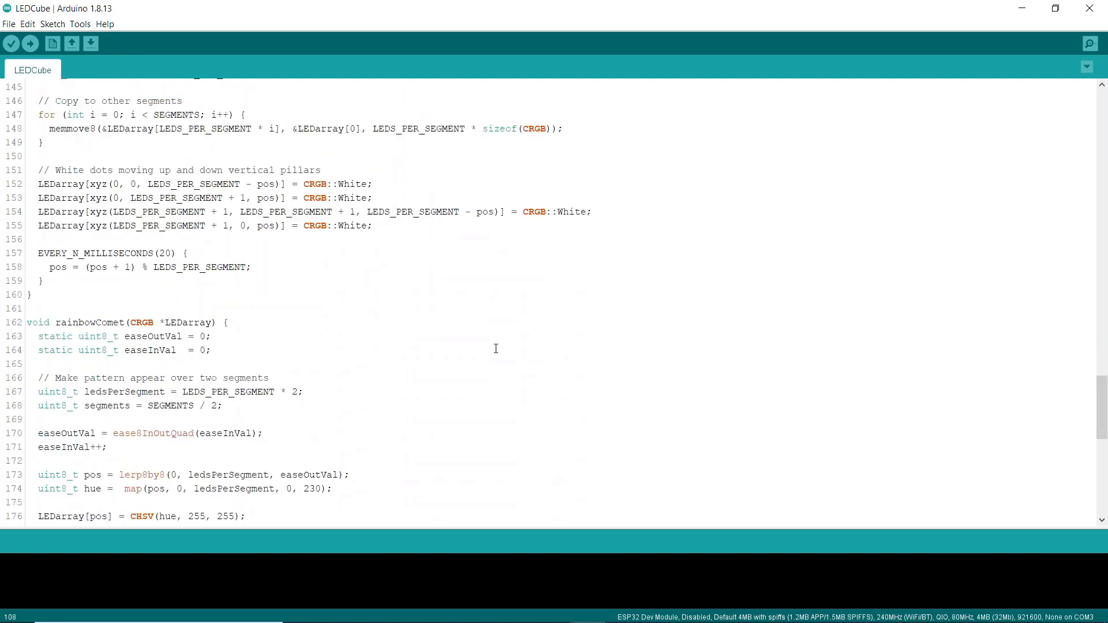
pyautogui.scroll(-3)
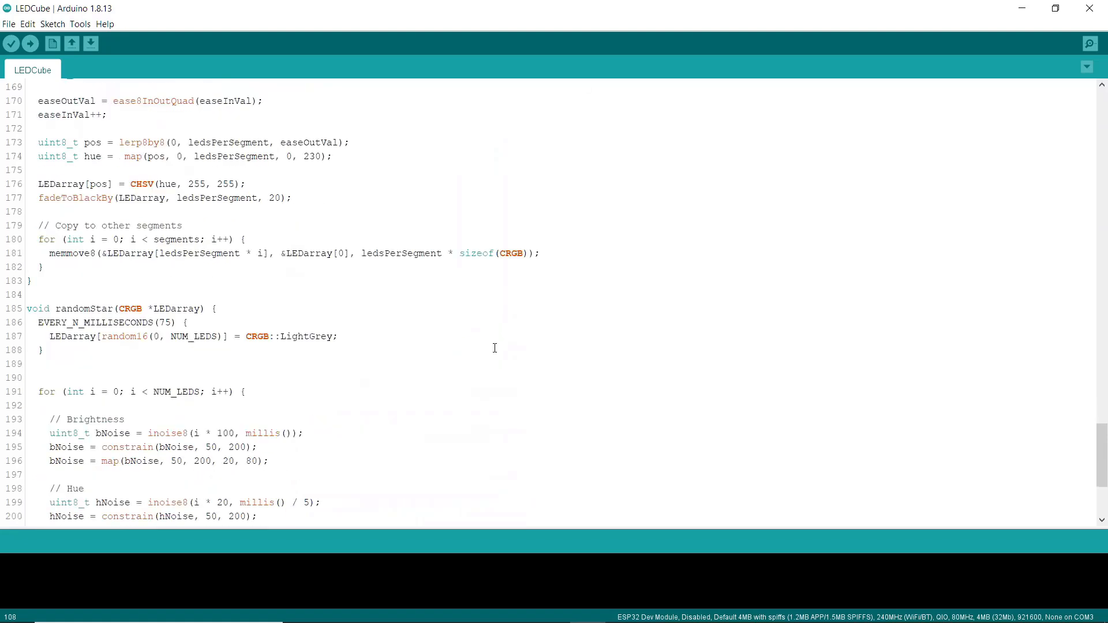